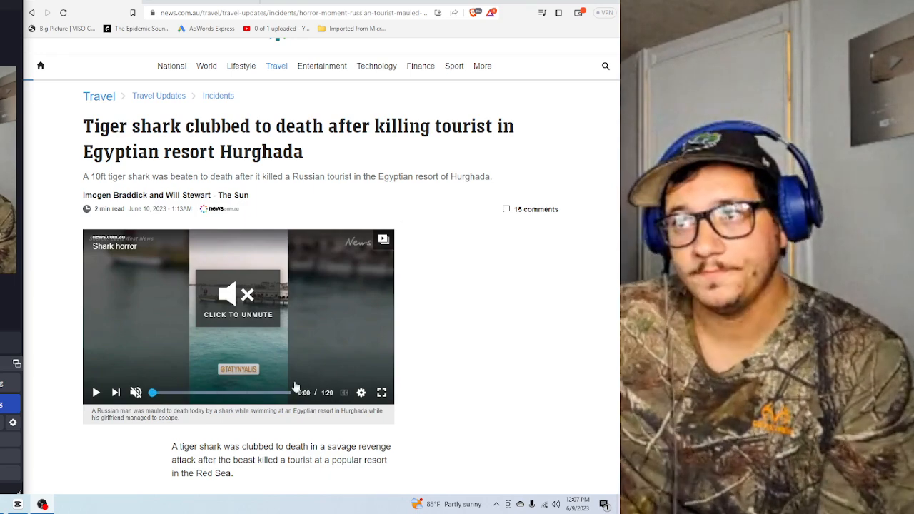
pyautogui.moveTo(477, 349)
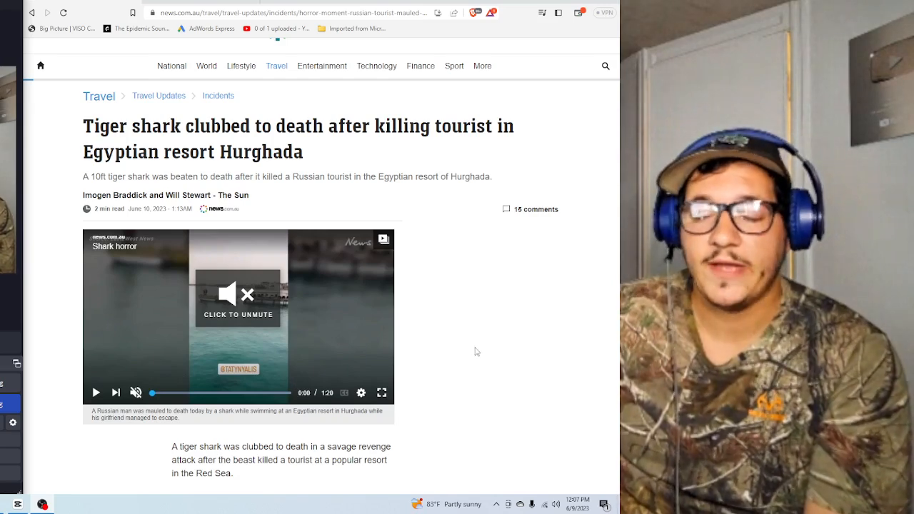
pyautogui.moveTo(473, 360)
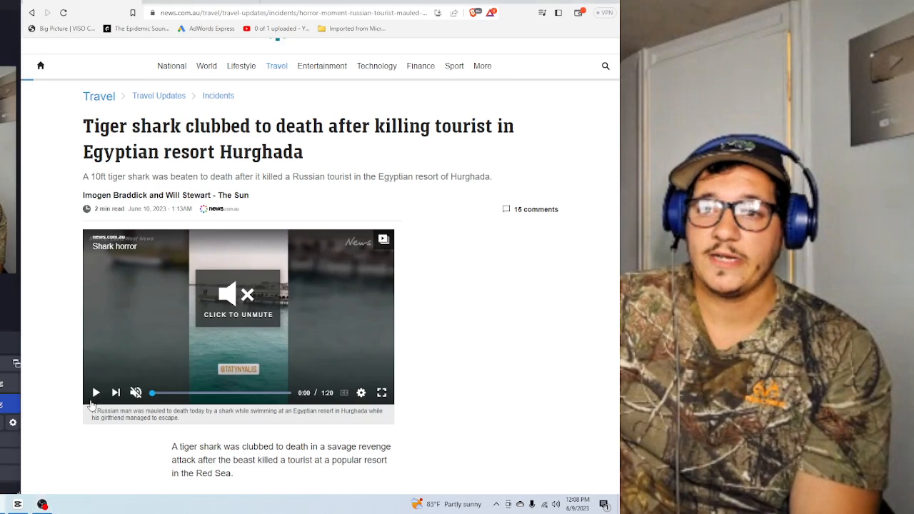
# Step: Play the Shark horror video with sound and pause it at 1:13 of 1:20
pyautogui.click(96, 392)
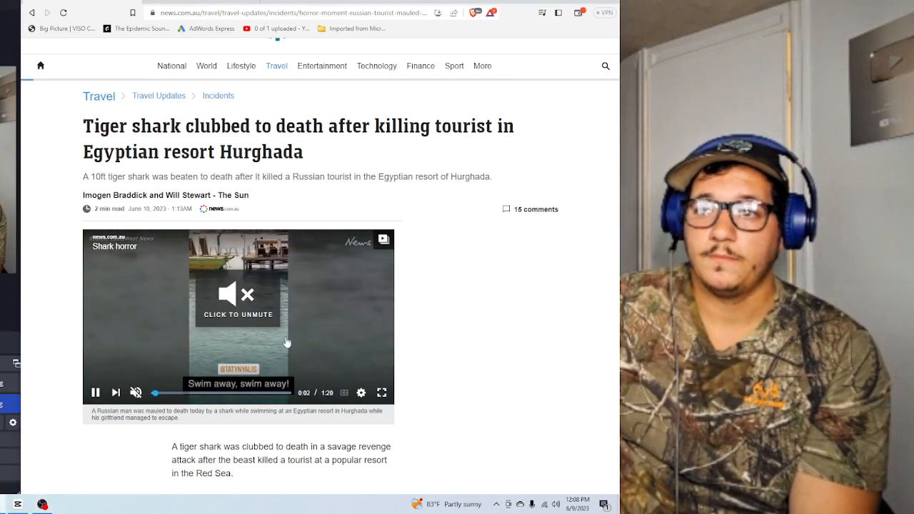
pyautogui.click(239, 294)
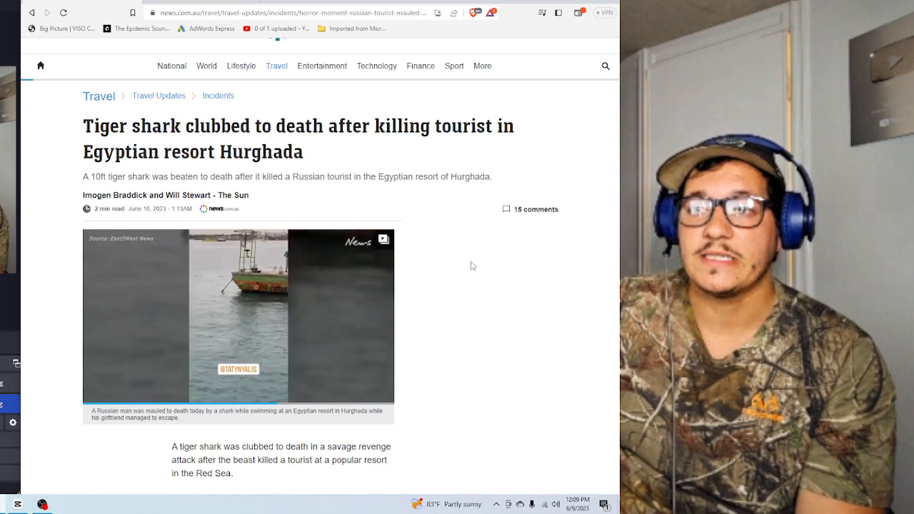
pyautogui.click(238, 317)
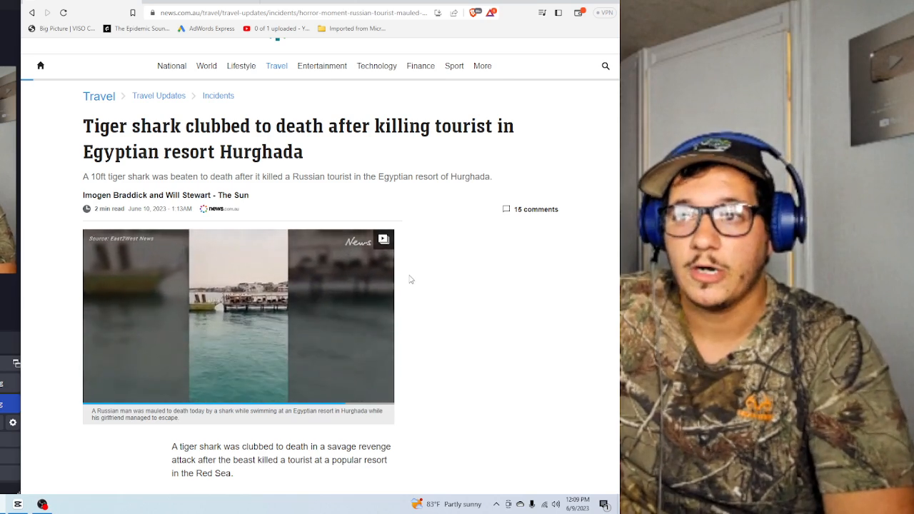
pyautogui.click(238, 316)
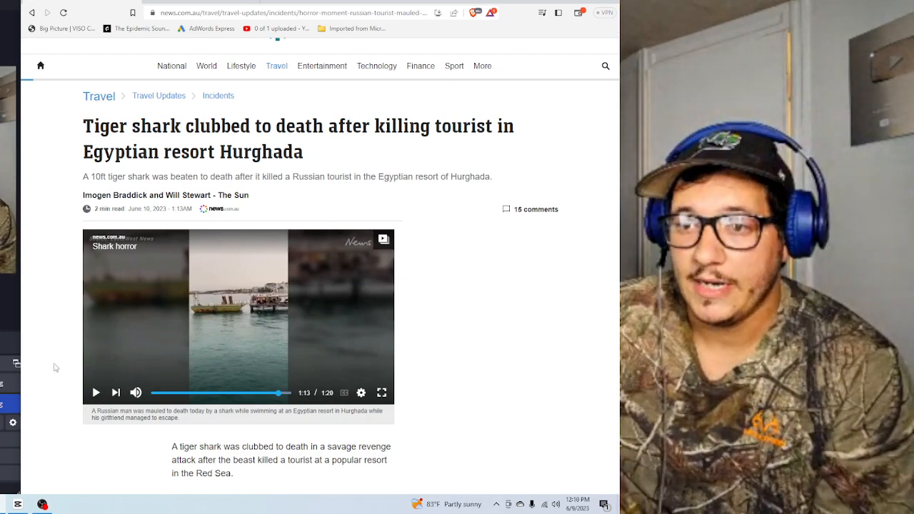
# Step: Scroll past the video to the opening paragraphs and the clubbed shark photo
pyautogui.scroll(-3)
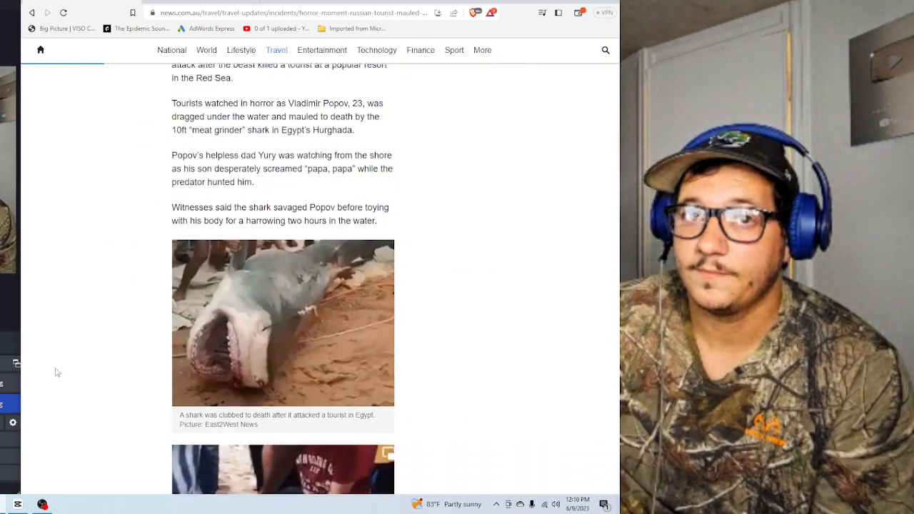
pyautogui.scroll(-3)
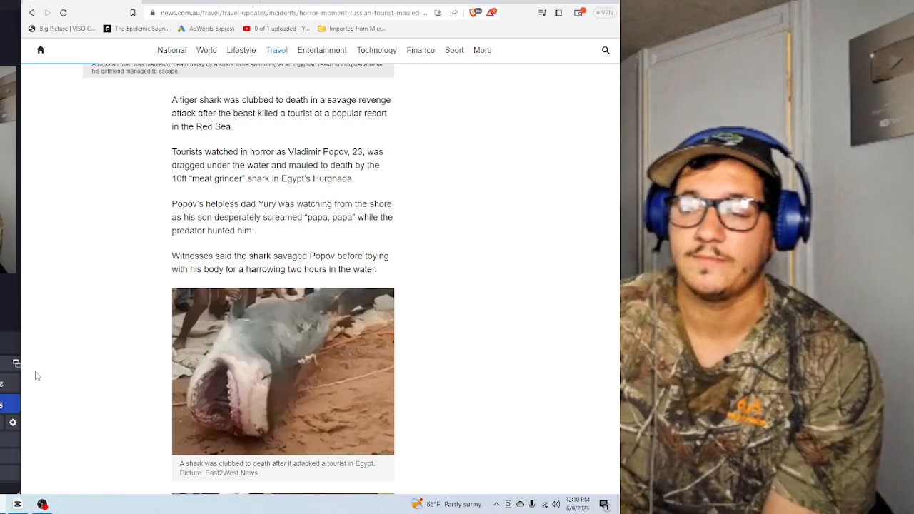
pyautogui.scroll(-3)
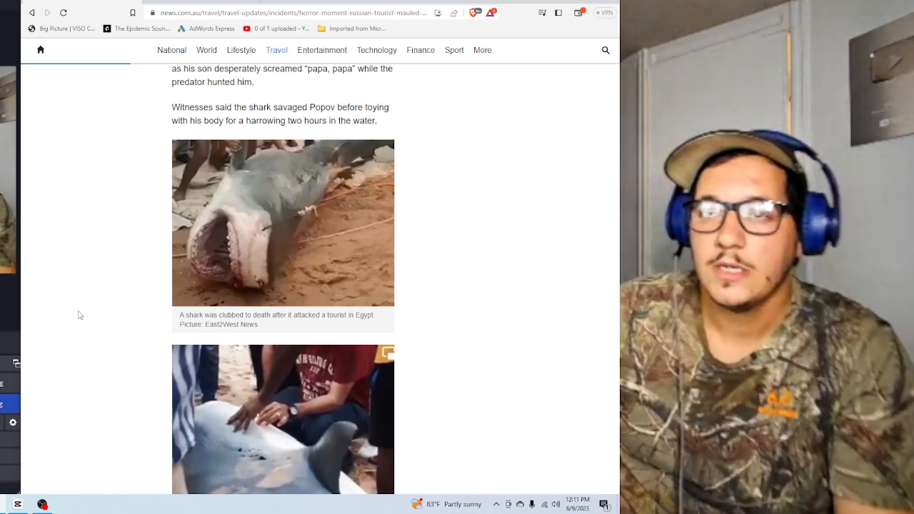
# Step: Scroll down through the eyewitness quotes in the article
pyautogui.scroll(-3)
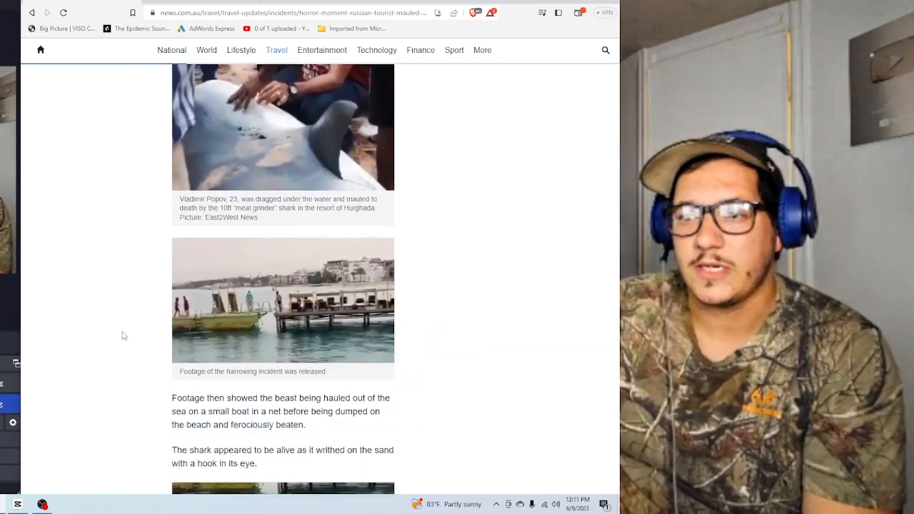
pyautogui.scroll(-3)
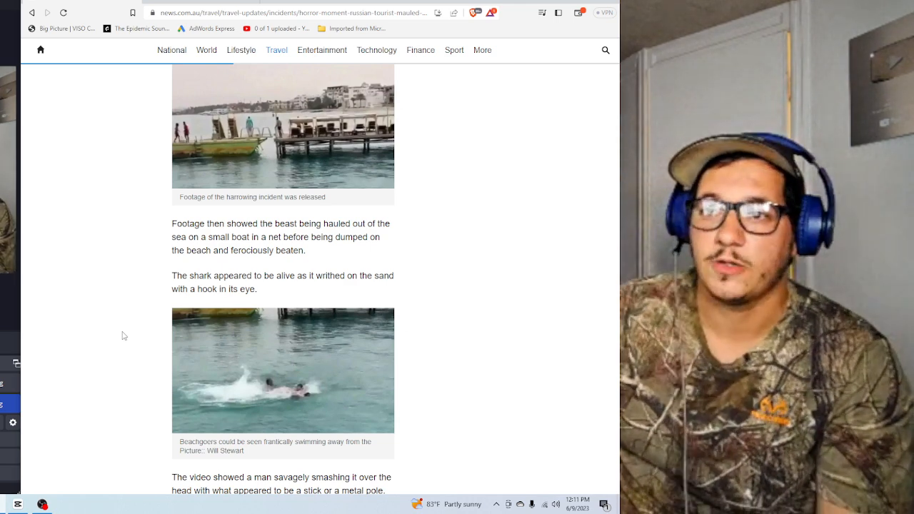
pyautogui.scroll(-3)
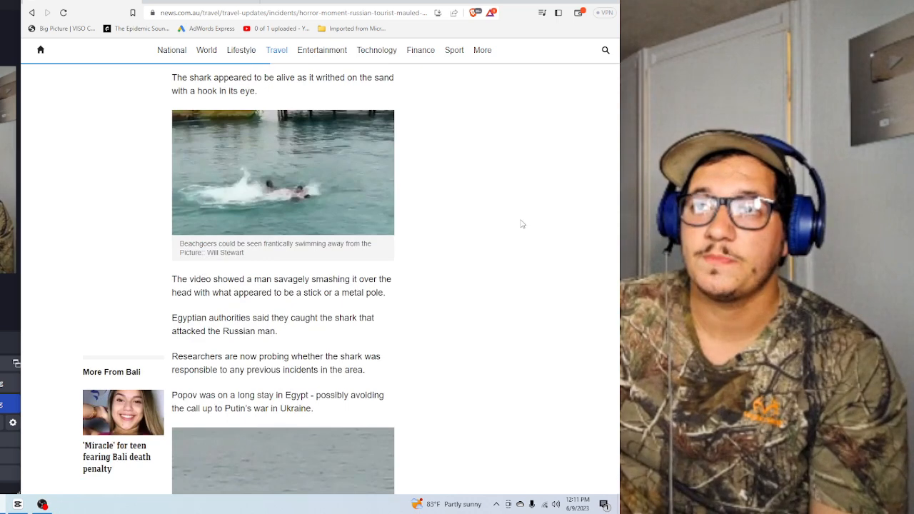
pyautogui.moveTo(500, 220)
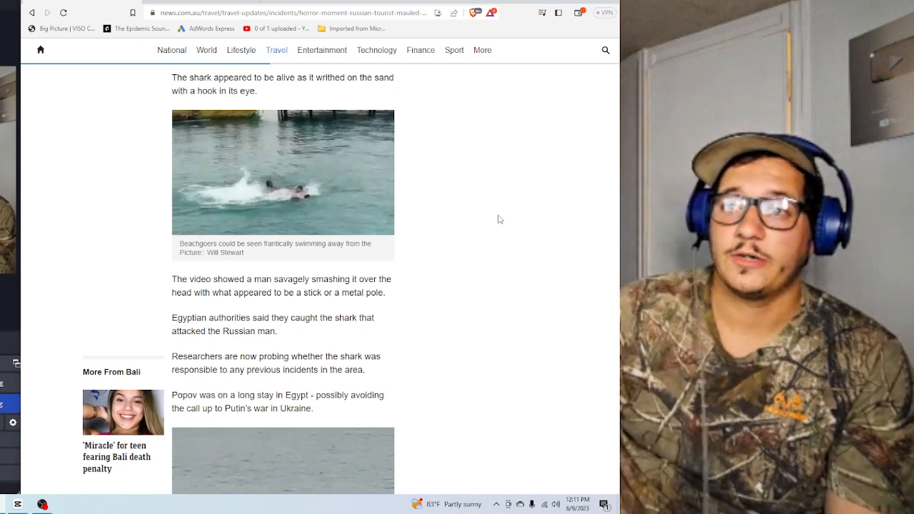
pyautogui.scroll(-3)
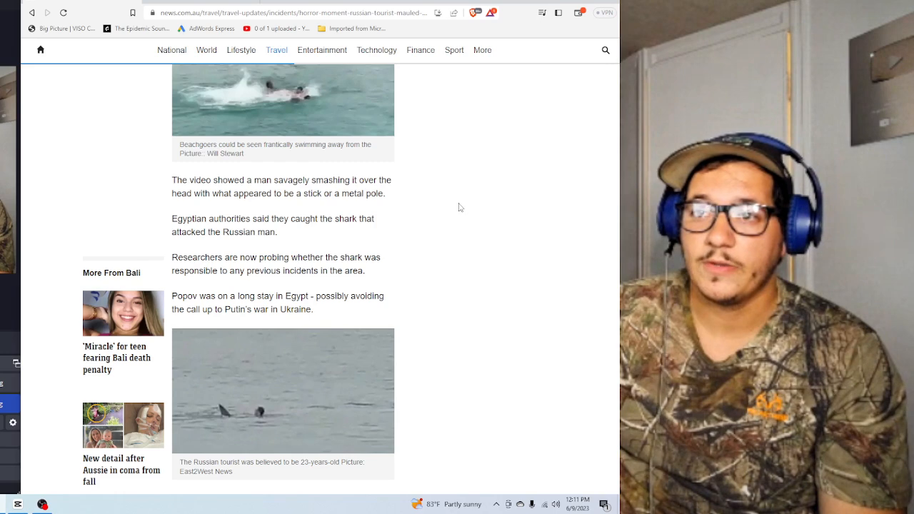
pyautogui.moveTo(449, 207)
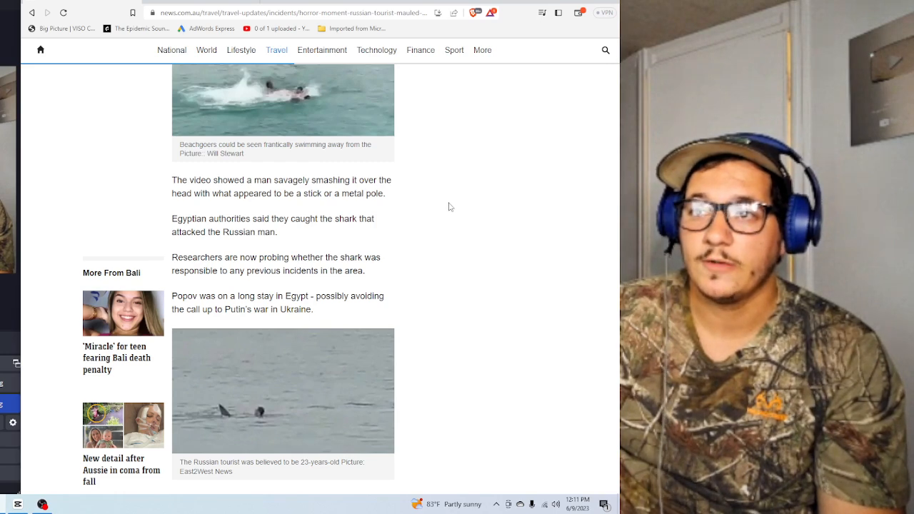
pyautogui.scroll(-3)
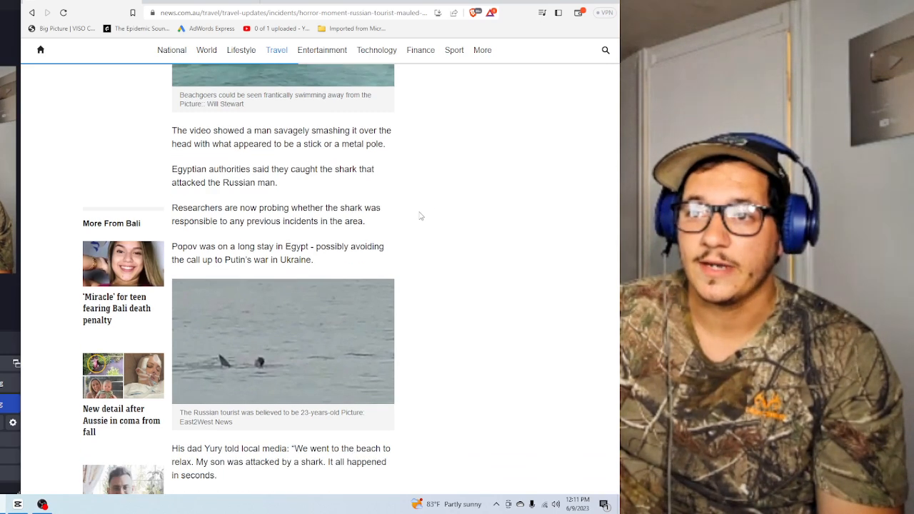
pyautogui.scroll(-3)
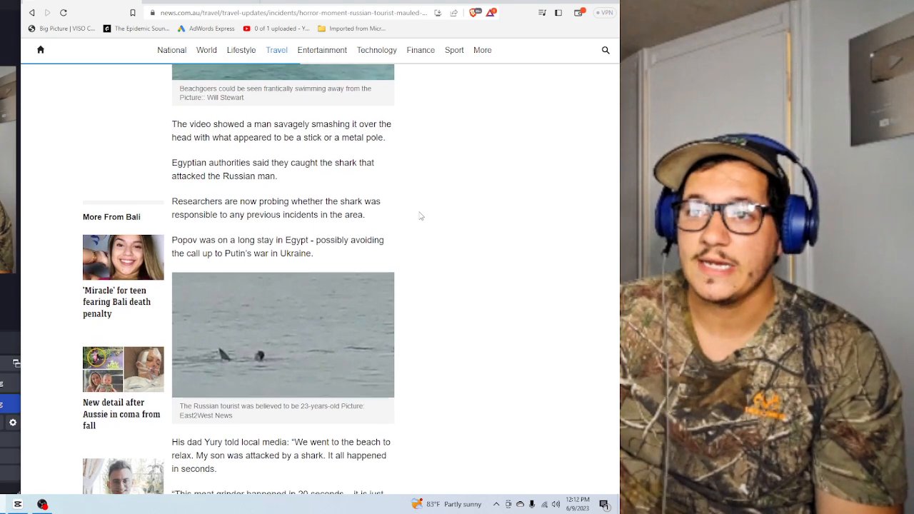
pyautogui.scroll(-3)
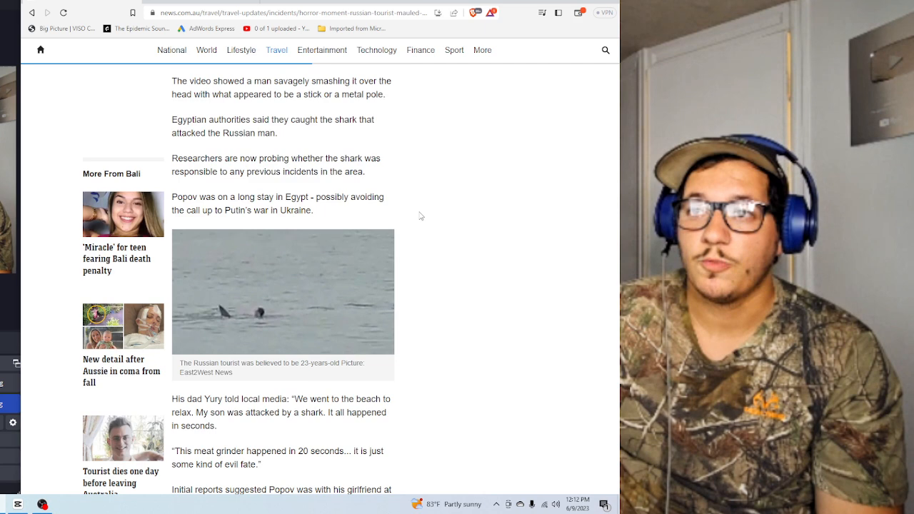
# Step: Continue to the victim's photo and the paragraphs on earlier Red Sea attacks
pyautogui.scroll(-3)
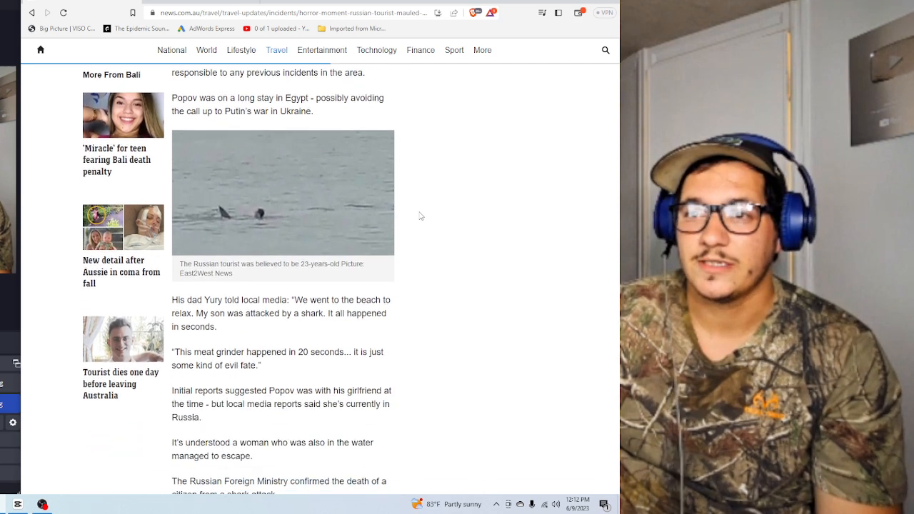
pyautogui.scroll(-3)
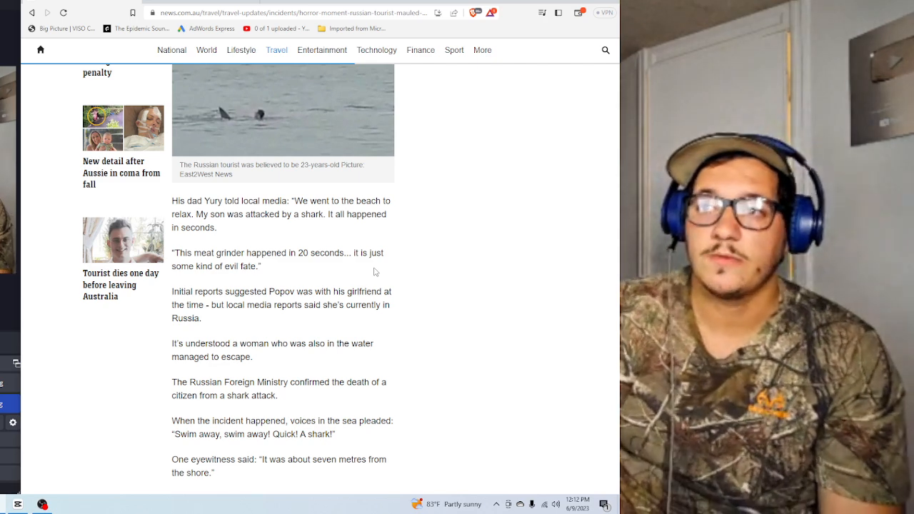
pyautogui.moveTo(423, 278)
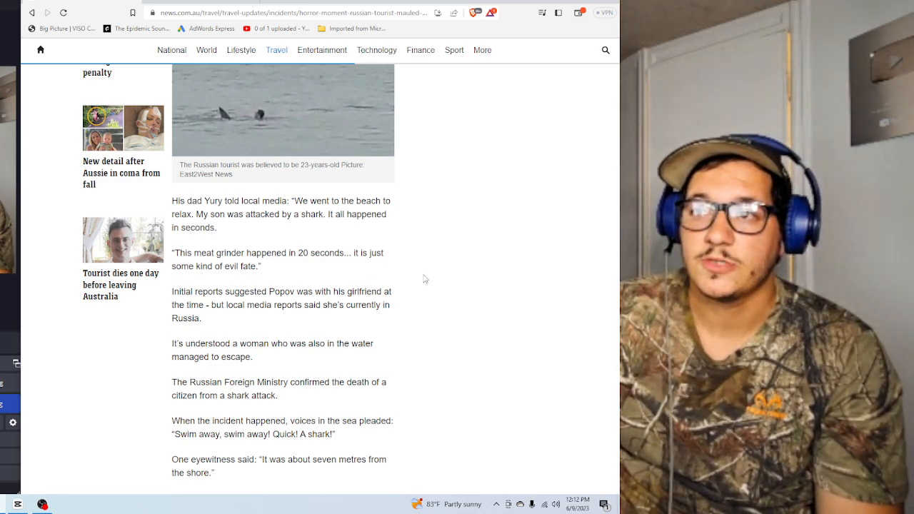
pyautogui.scroll(-3)
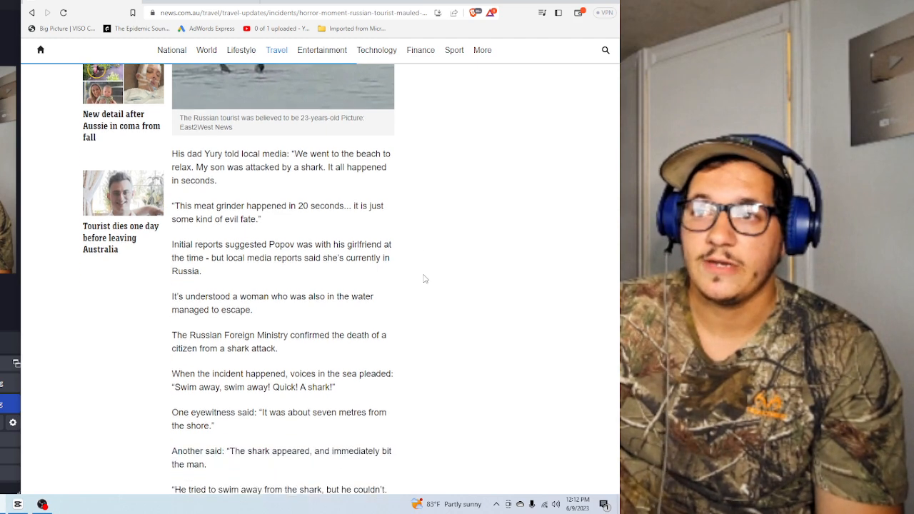
pyautogui.scroll(-3)
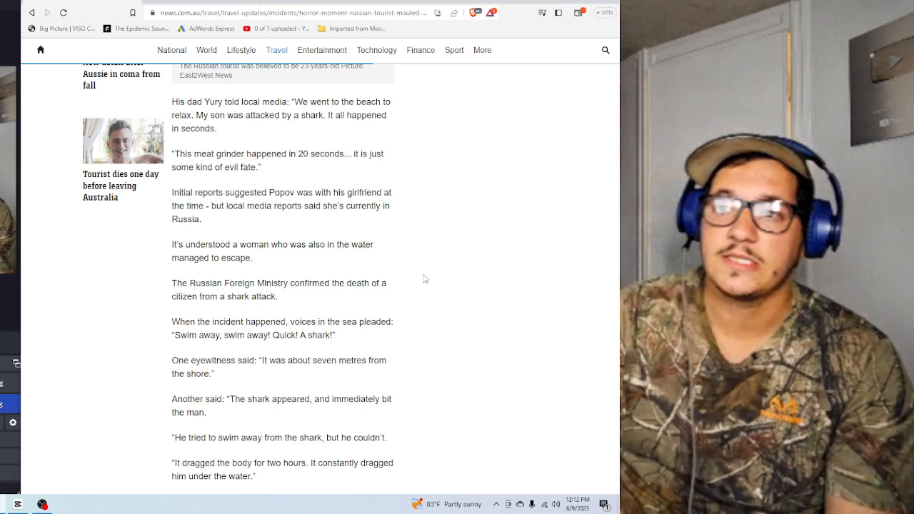
pyautogui.scroll(-3)
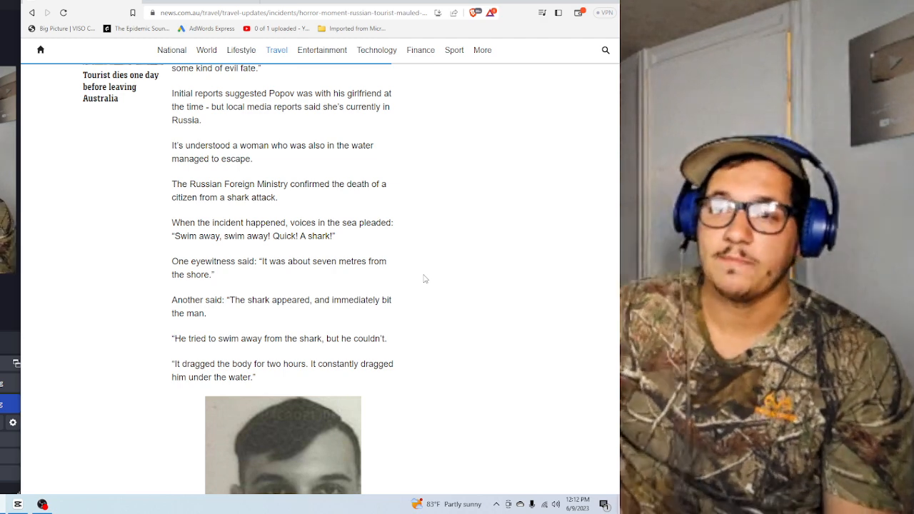
pyautogui.scroll(-3)
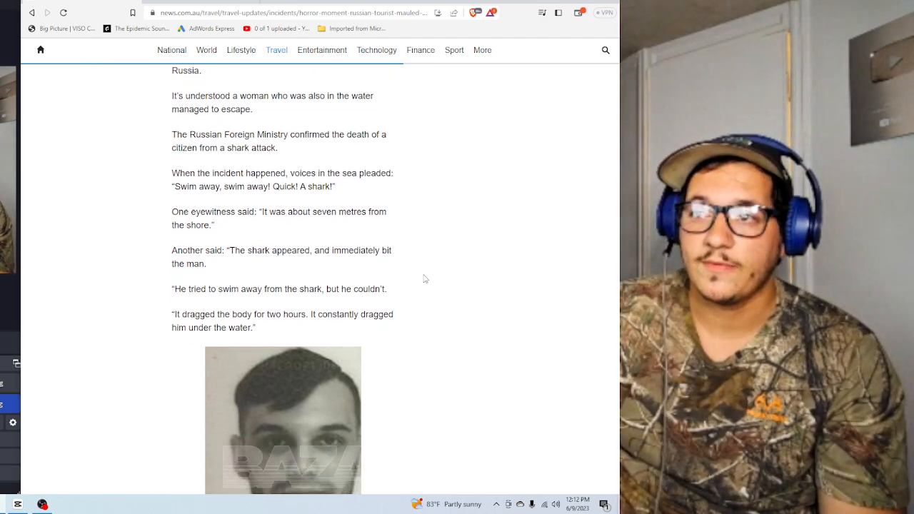
pyautogui.scroll(-3)
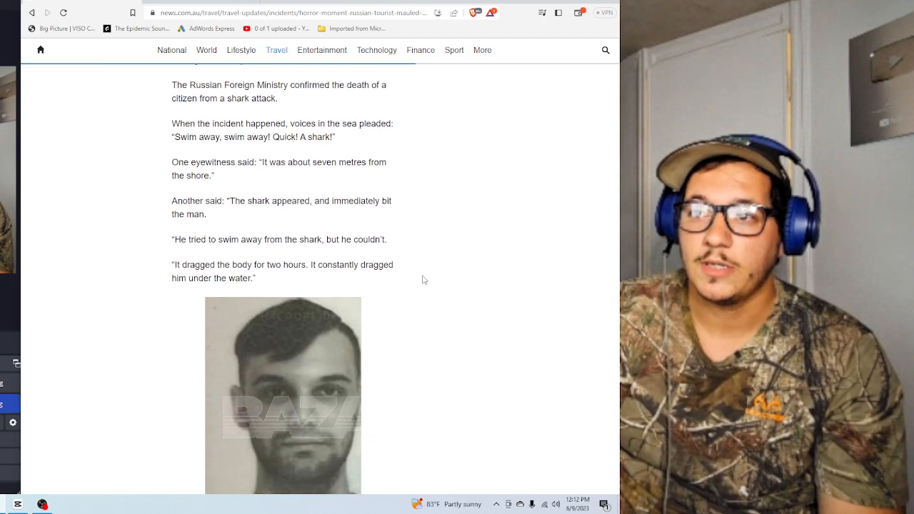
pyautogui.scroll(-3)
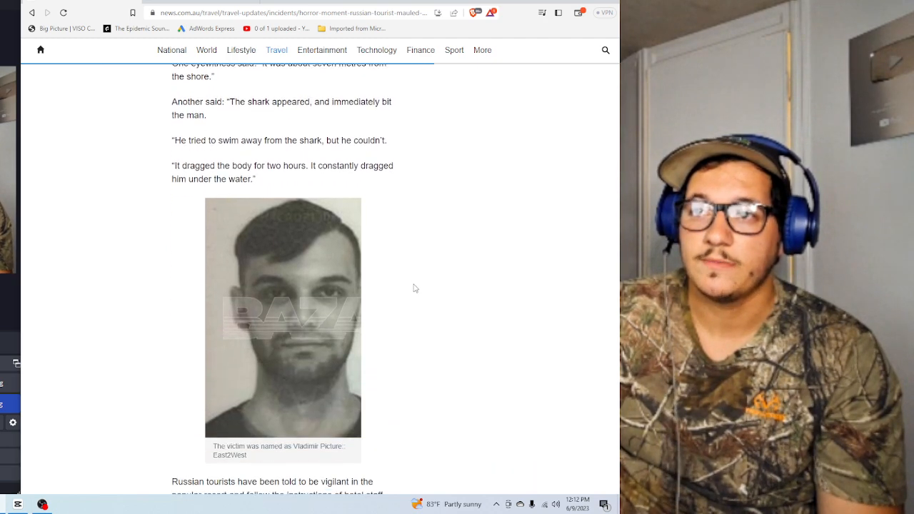
pyautogui.scroll(-3)
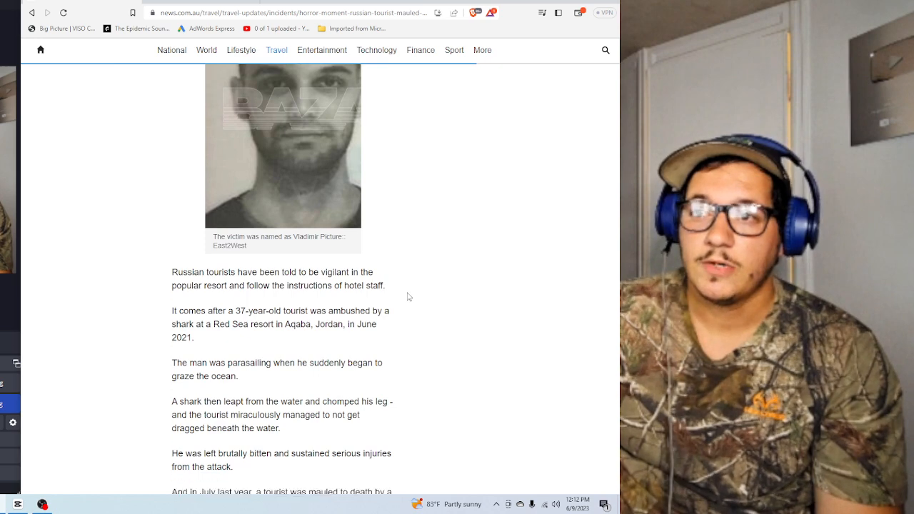
# Step: Scroll past the Aqaba and Sahl Hasheesh attacks to The Sun credit, then back to the father's quotes
pyautogui.scroll(-3)
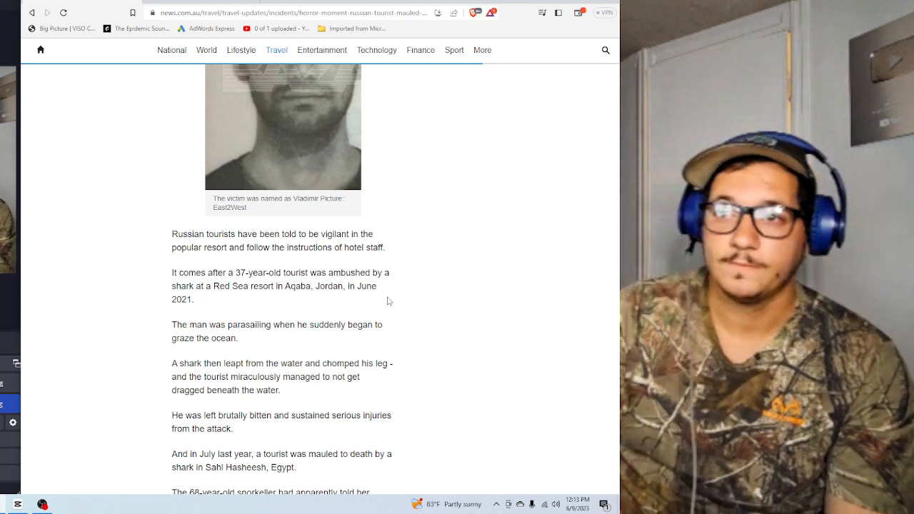
pyautogui.scroll(-3)
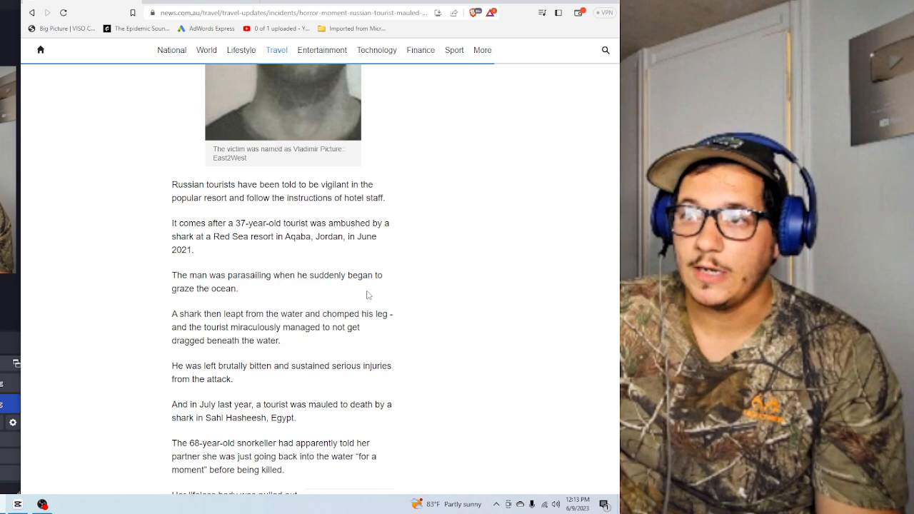
pyautogui.moveTo(515, 324)
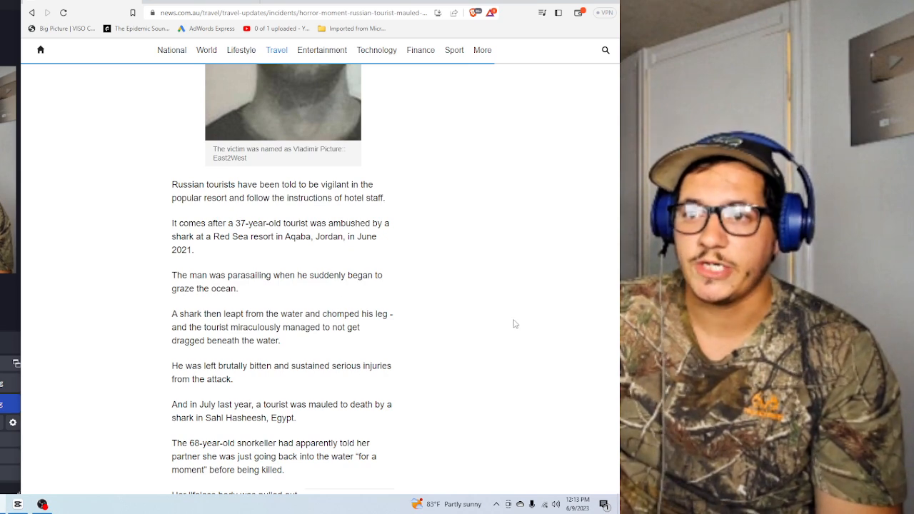
pyautogui.scroll(-3)
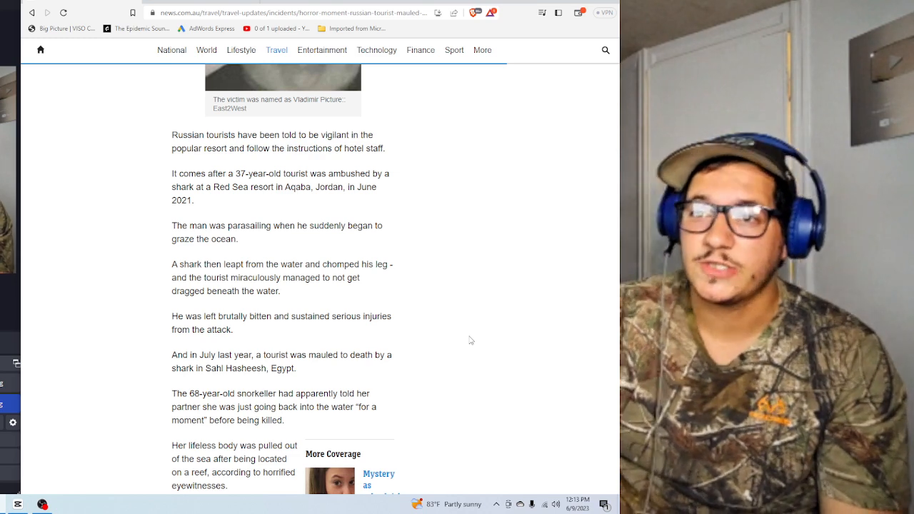
pyautogui.scroll(-3)
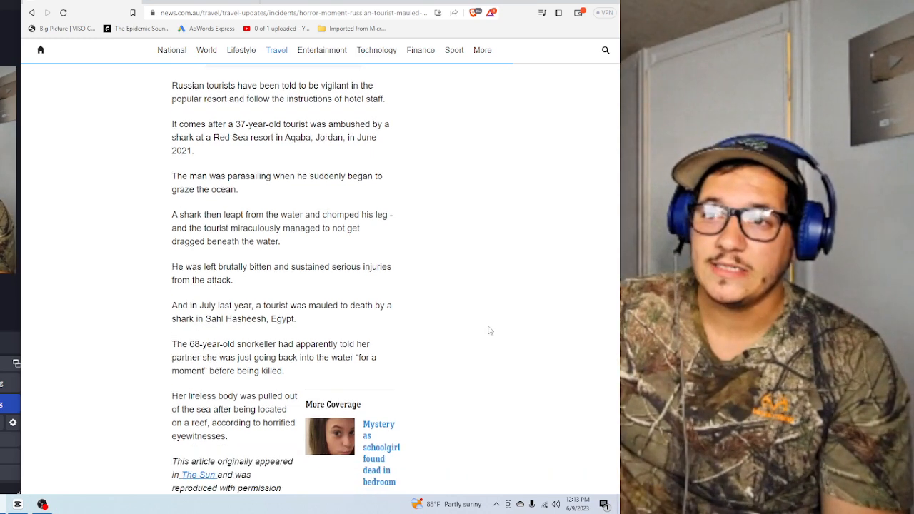
pyautogui.scroll(-3)
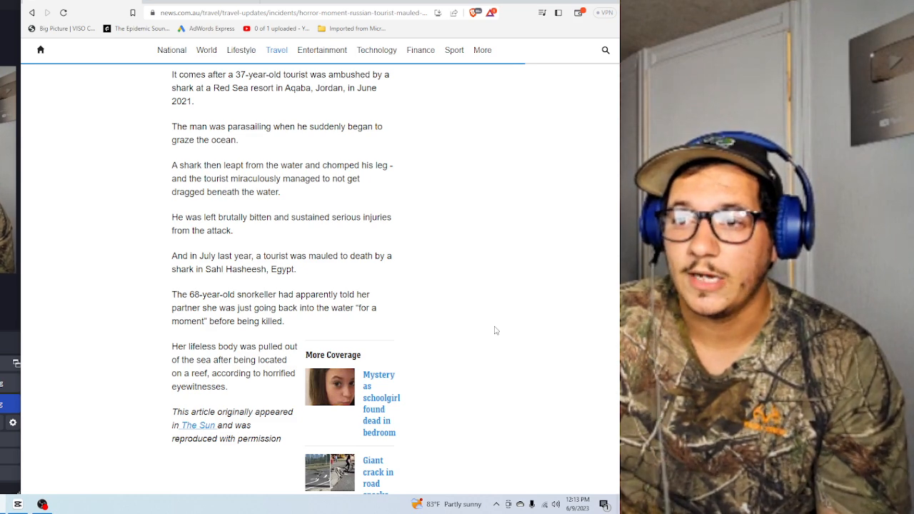
pyautogui.scroll(-3)
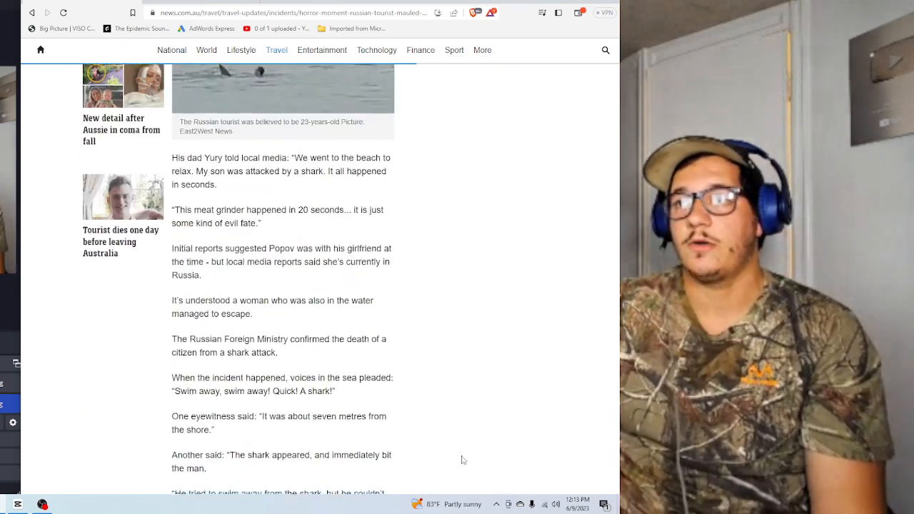
# Step: Scroll to the top headline and video, then down to the opening paragraphs
pyautogui.scroll(-3)
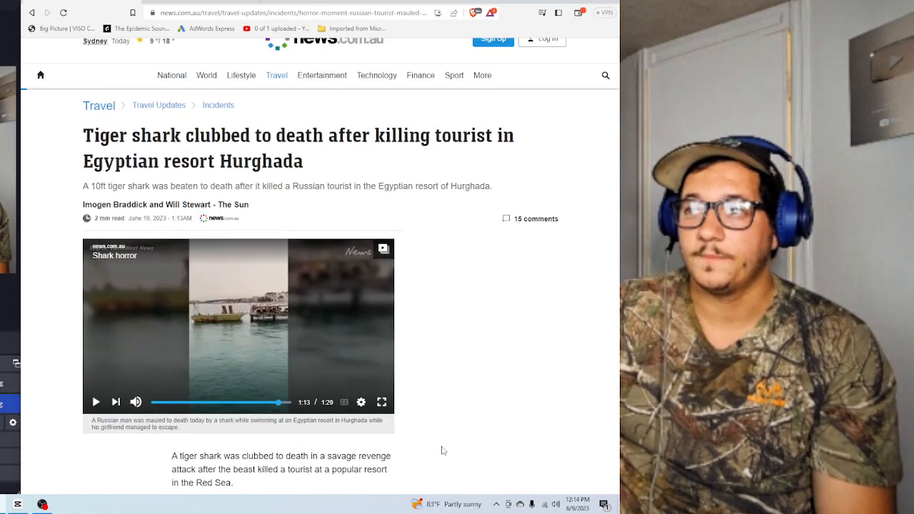
pyautogui.scroll(-3)
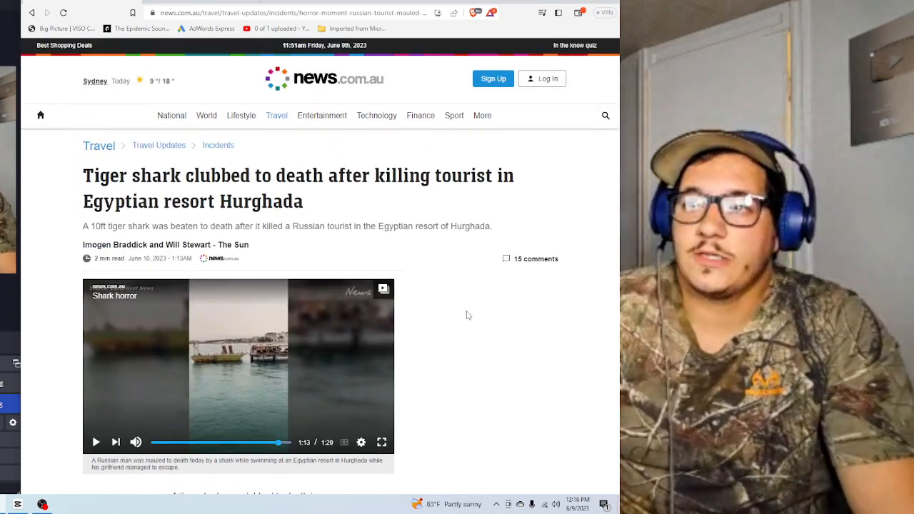
pyautogui.scroll(-3)
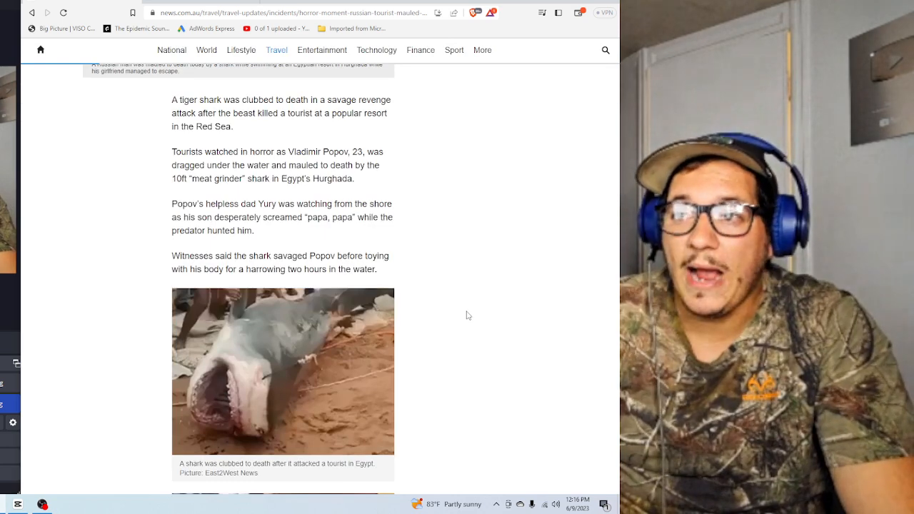